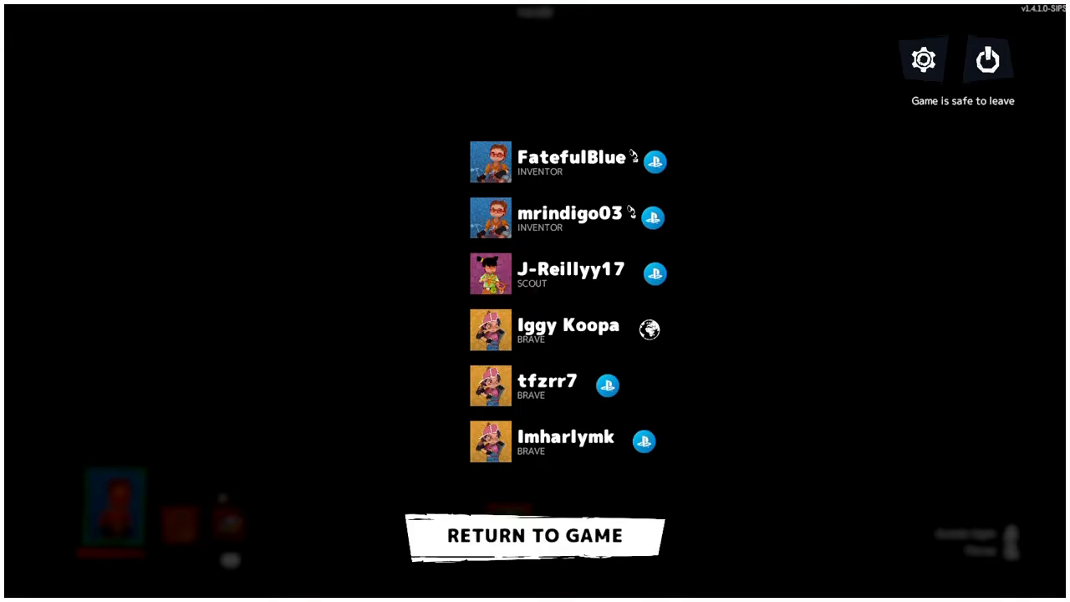
pyautogui.click(923, 61)
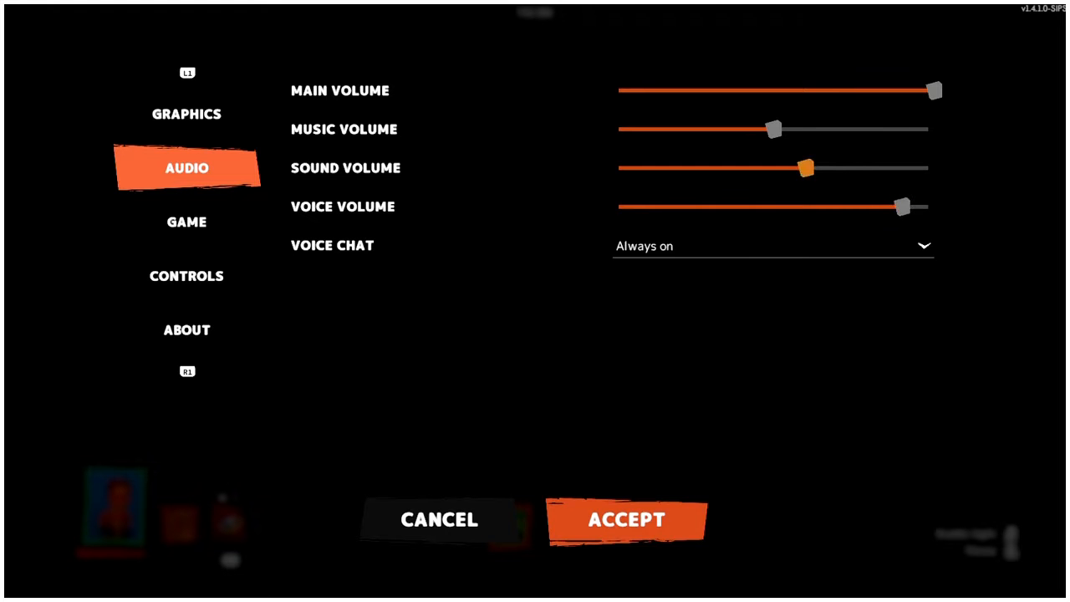
pyautogui.click(625, 519)
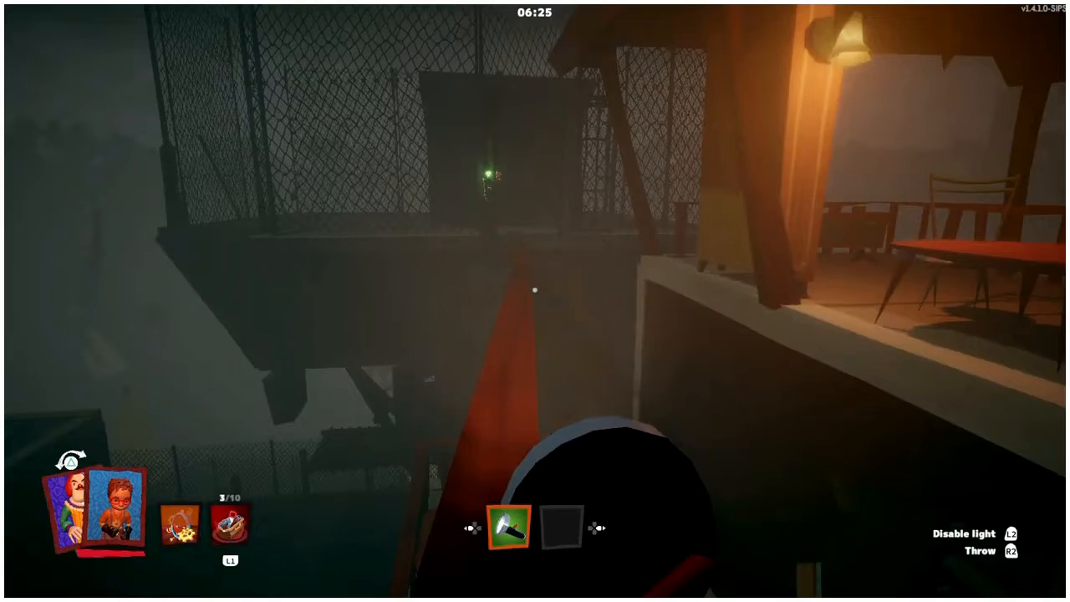
pyautogui.moveTo(535, 300)
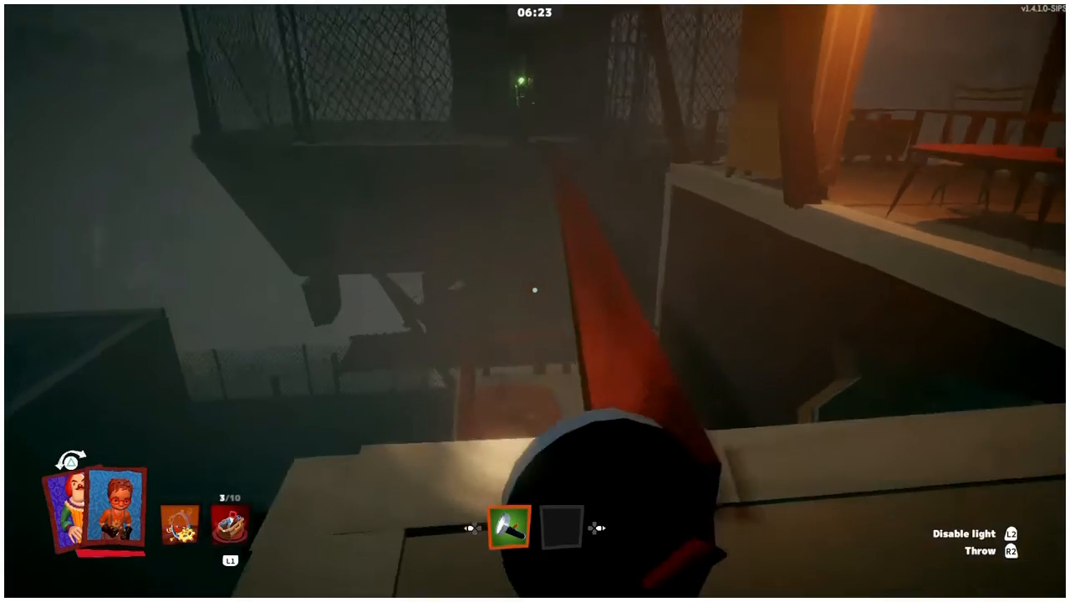